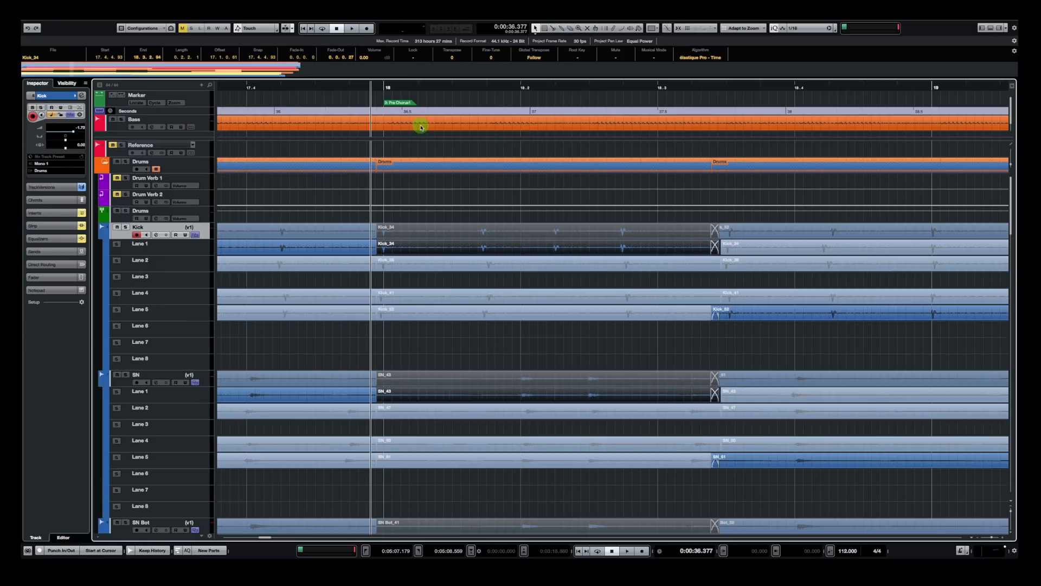
Step: Switch the Kick_34 and SN_43 comp crossfades to equal-power curves
left_click(351, 28)
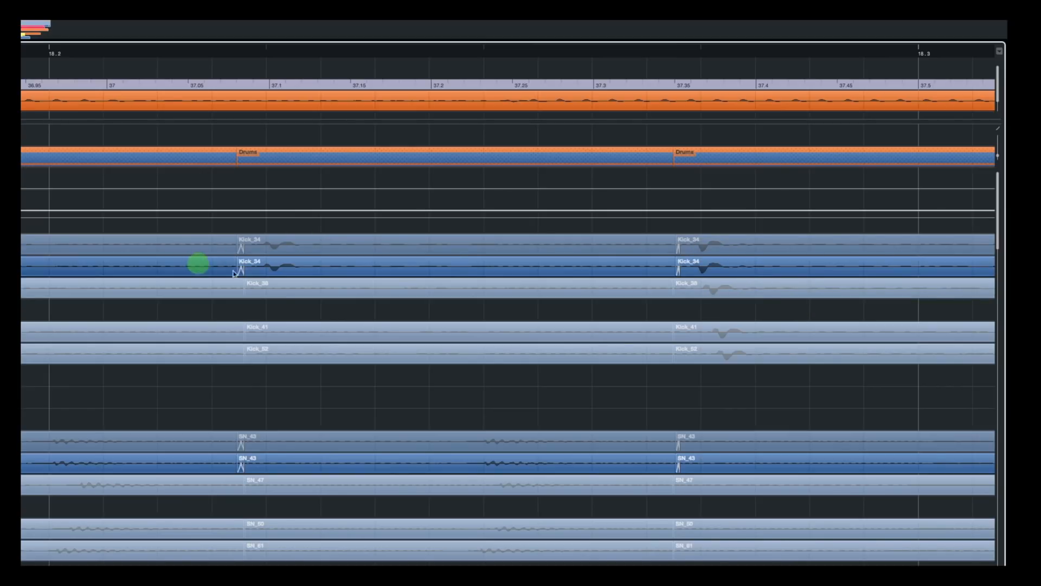
double_click(236, 264)
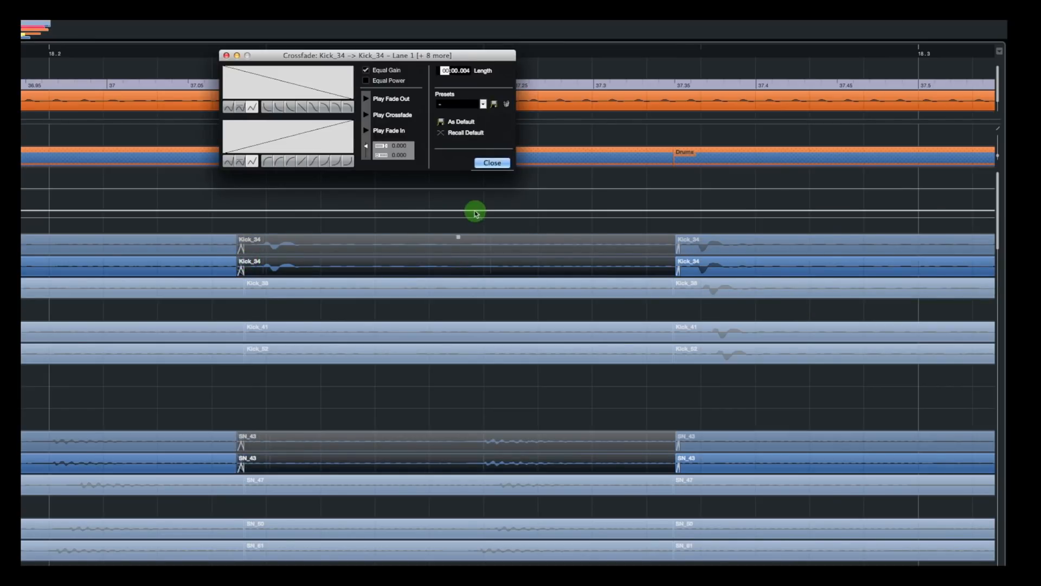
left_click(366, 80)
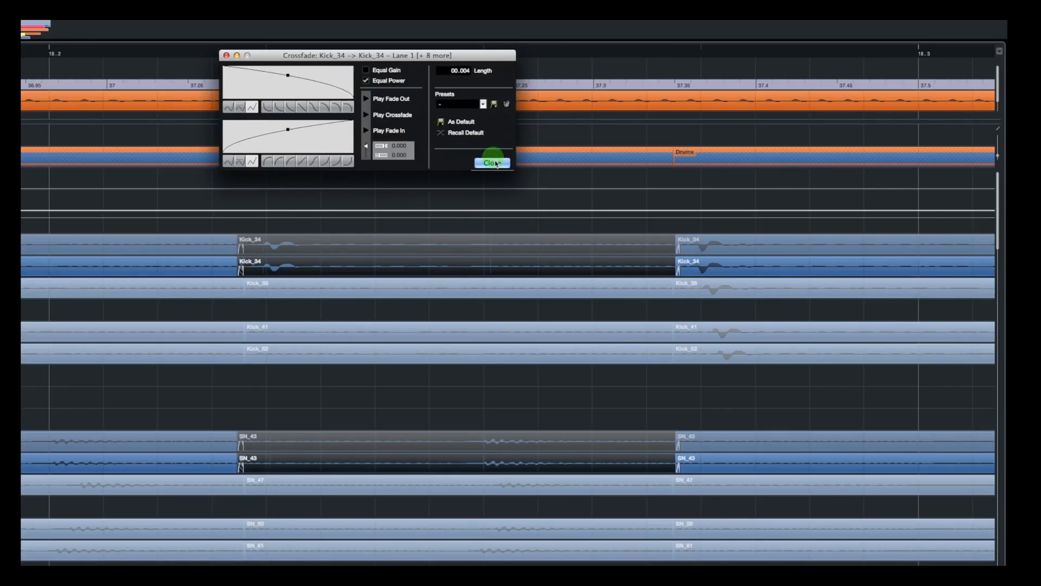
left_click(492, 162)
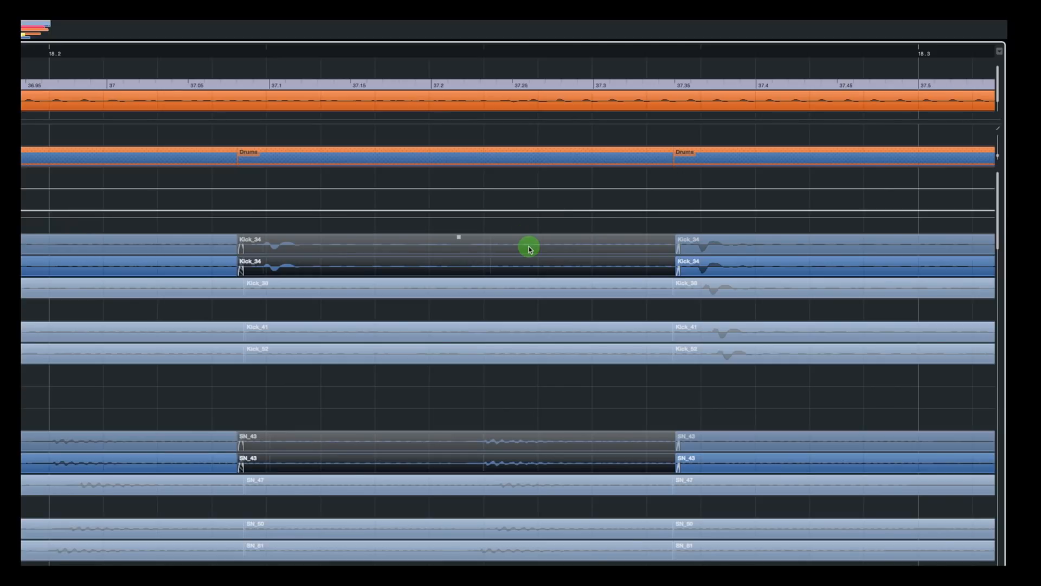